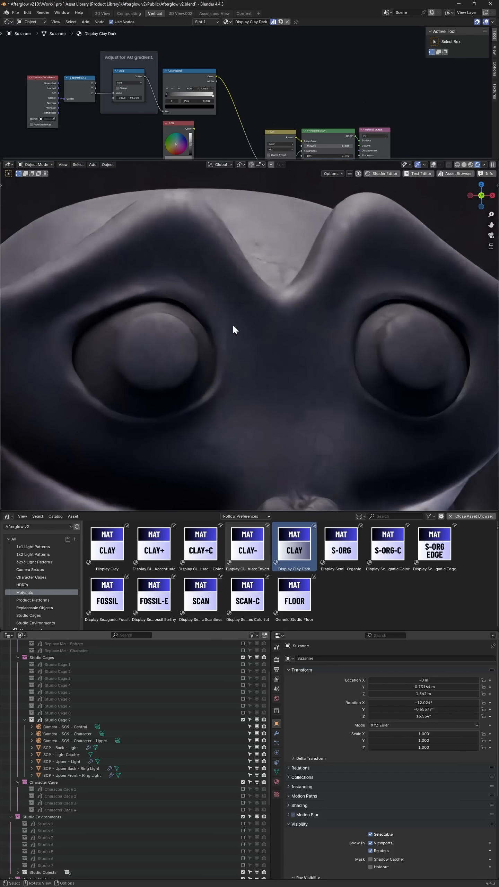
Step: Assign the Display Clay - AO Accentuate material from the Afterglow v2 catalog to Suzanne
{"action": "left_click", "coordinate": [107, 535]}
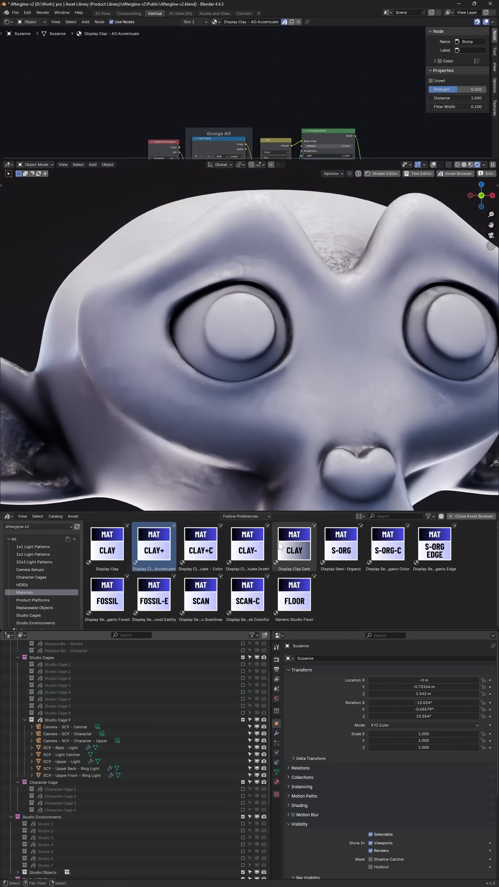
Step: Assign the plain Display Clay material to Suzanne and frame the whole head in the viewport
{"action": "left_click", "coordinate": [106, 544]}
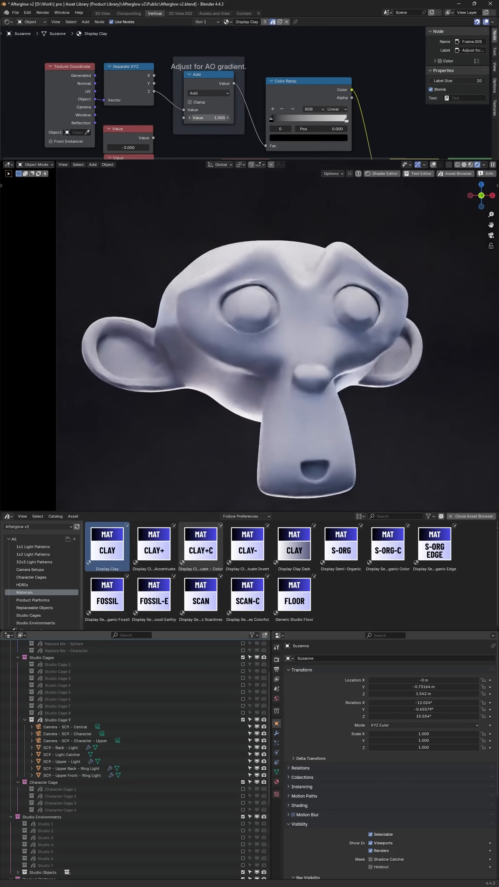
Step: Change the Add node value in the 'Adjust for AO gradient' frame from 1.0 to 0.5
{"action": "left_click", "coordinate": [208, 118]}
{"action": "type", "text": "0.500"}
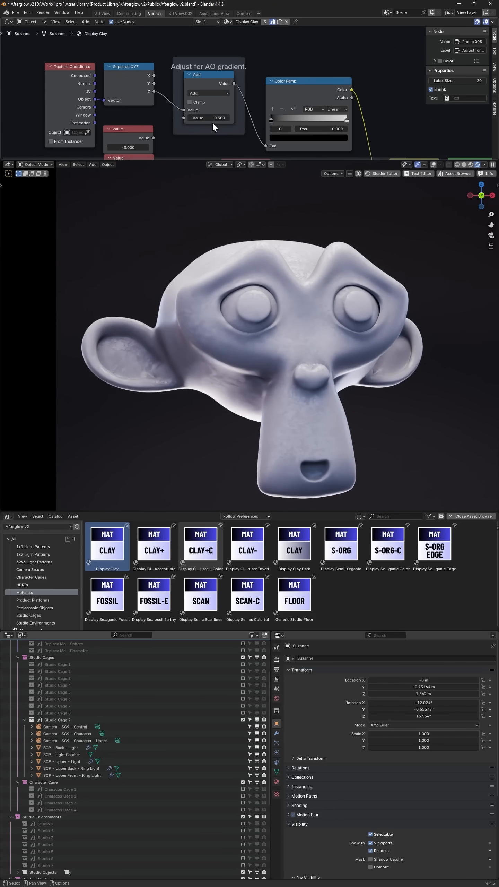
{"action": "mouse_move", "coordinate": [213, 128]}
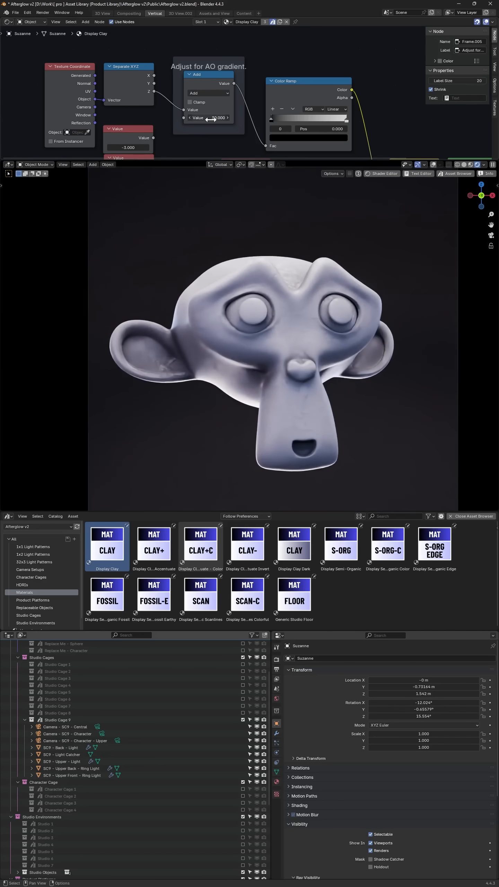
Step: Raise the AO gradient Add value to 30, then assign Display Clay Dark (offset -30) to Suzanne
{"action": "left_click_drag", "start_coordinate": [198, 117], "coordinate": [223, 117]}
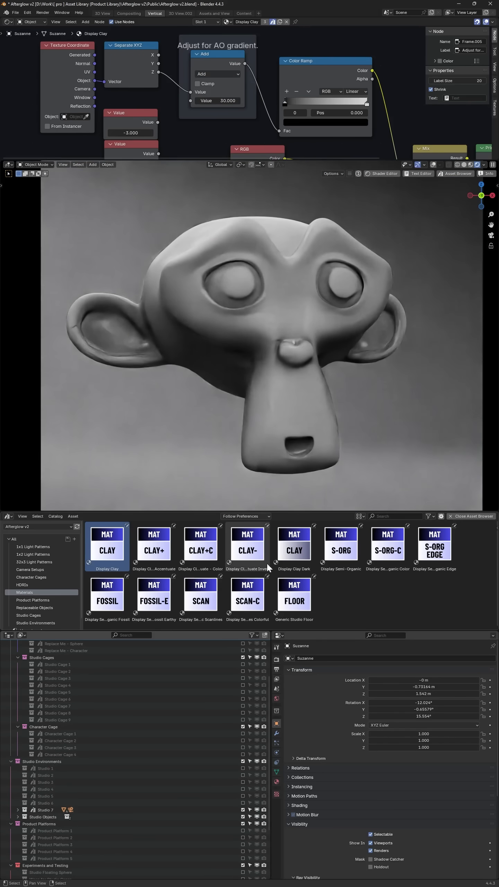
{"action": "left_click", "coordinate": [293, 543]}
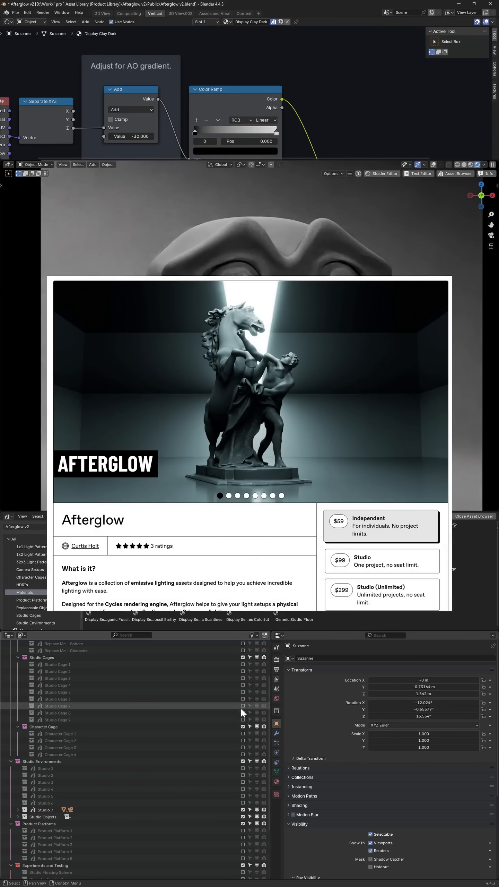
{"action": "left_click", "coordinate": [31, 720]}
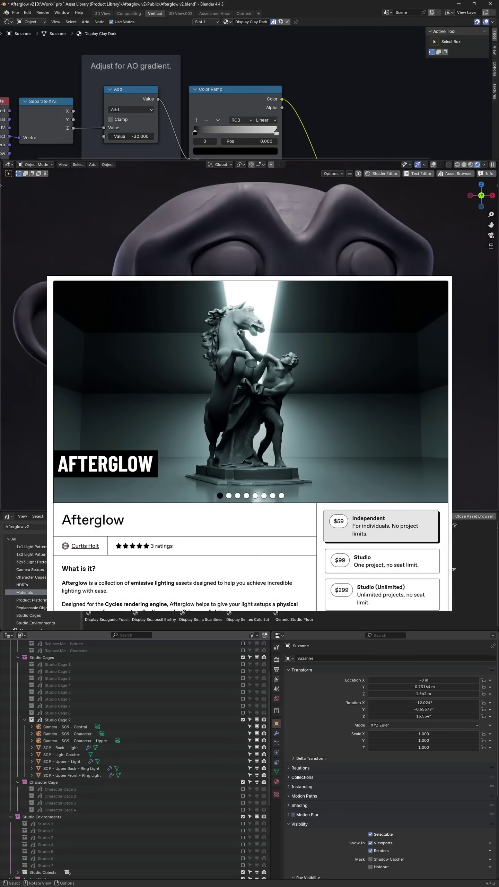
{"action": "left_click", "coordinate": [474, 516]}
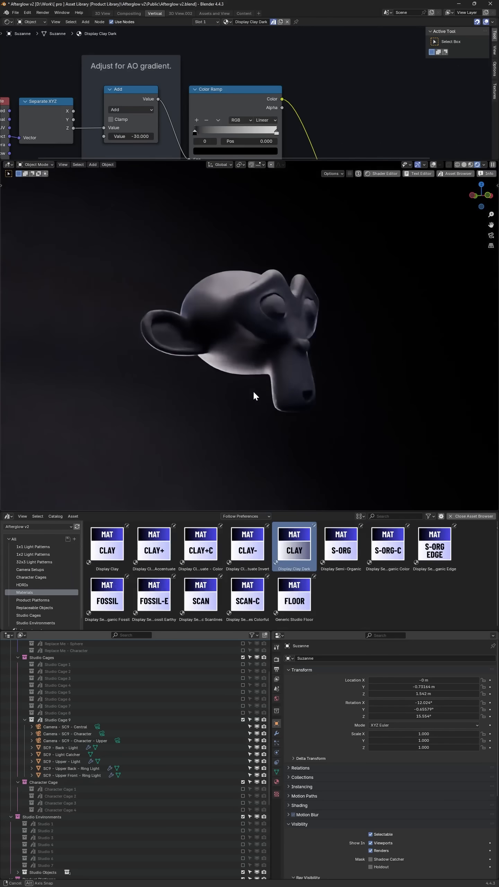